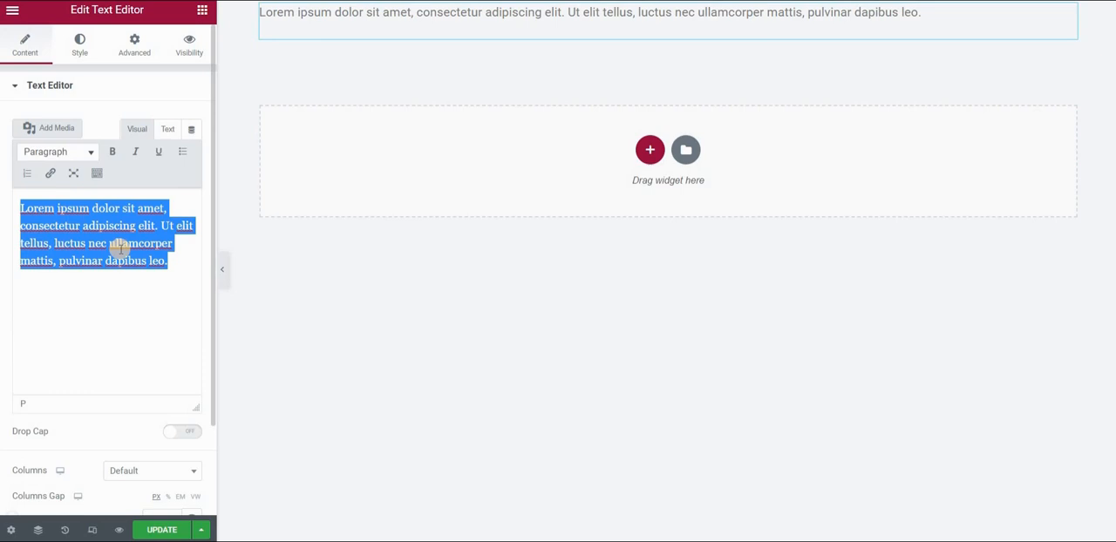
# Step: Replace the placeholder text with "I want this text to be fancy."
pyautogui.write('I want this text to be fancy.')
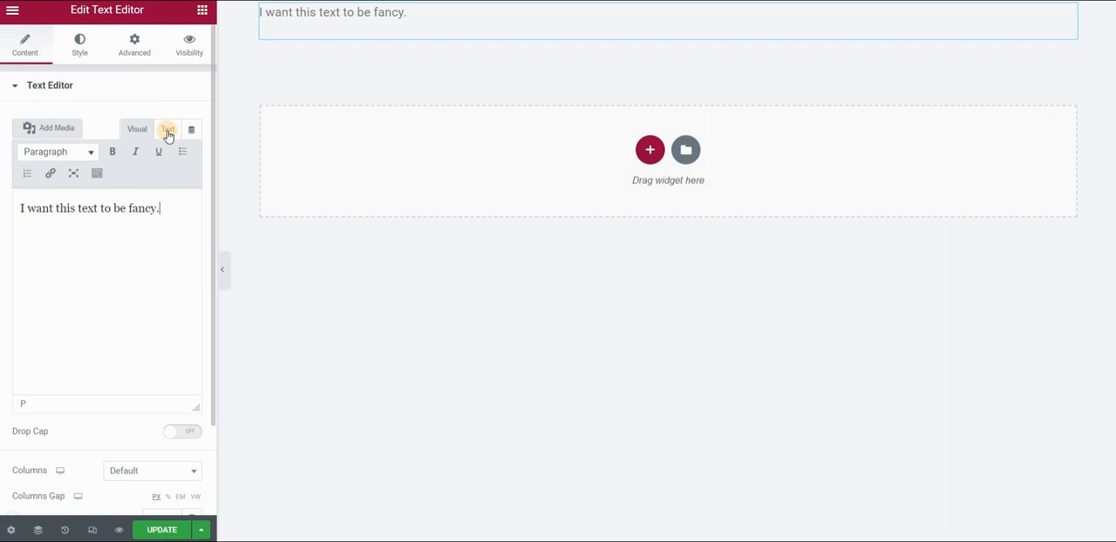
# Step: In raw HTML, wrap "this text" in <span class="fancy-text"></span> and head to Custom CSS
pyautogui.click(167, 128)
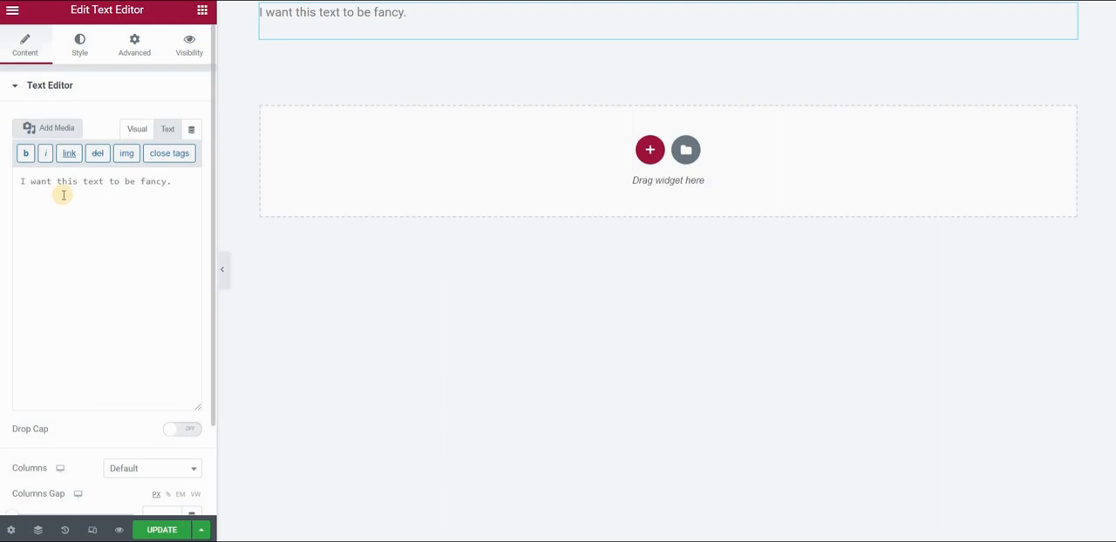
pyautogui.write('<span')
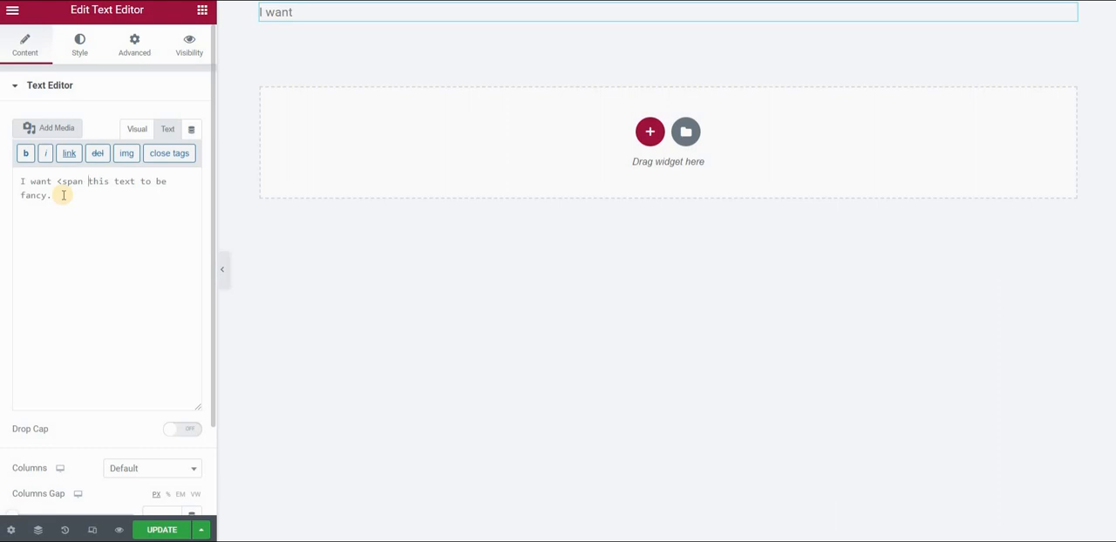
pyautogui.write('class="fancy-text">')
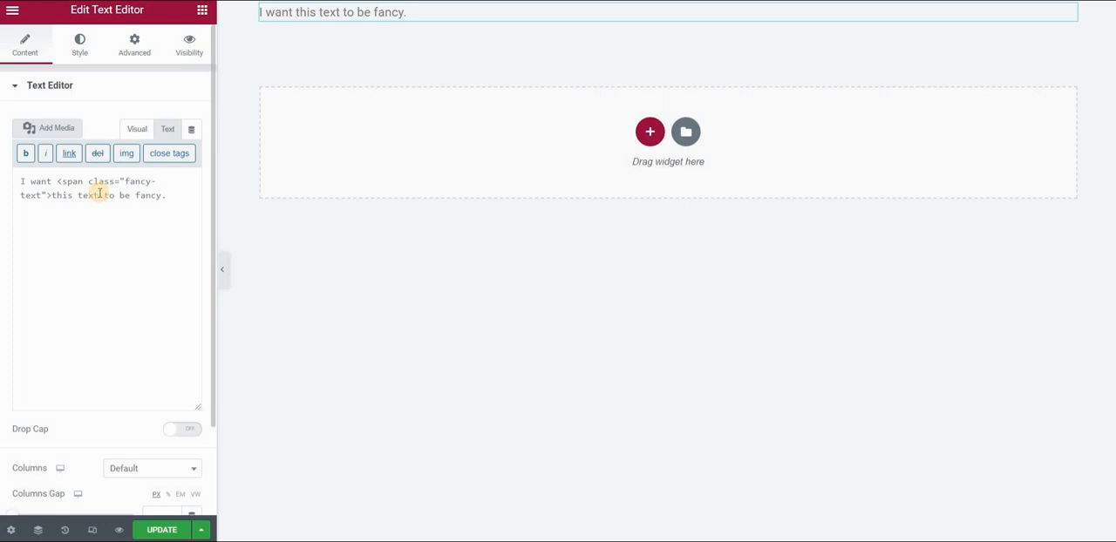
pyautogui.write('</span>')
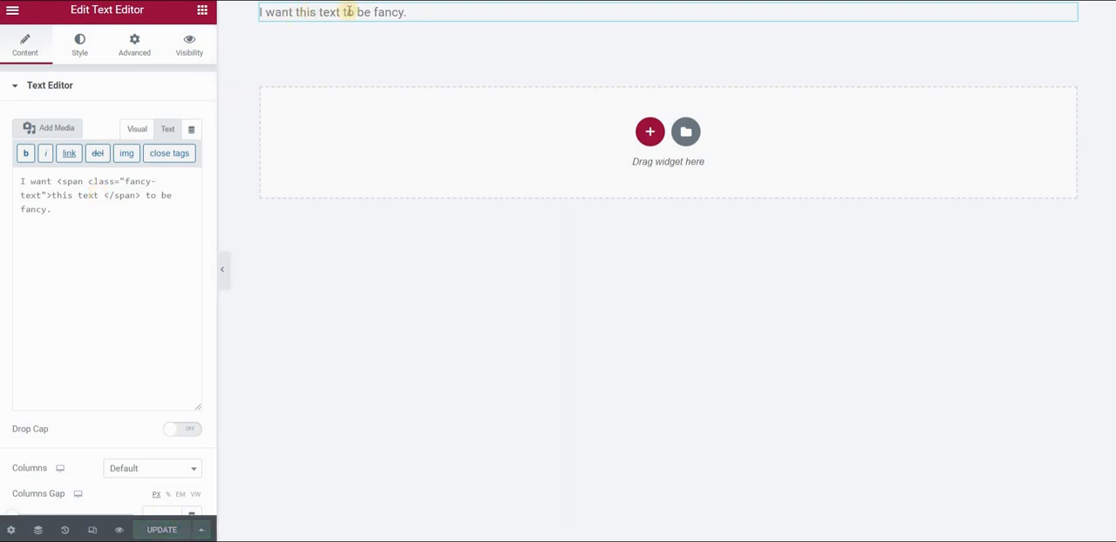
pyautogui.click(349, 10)
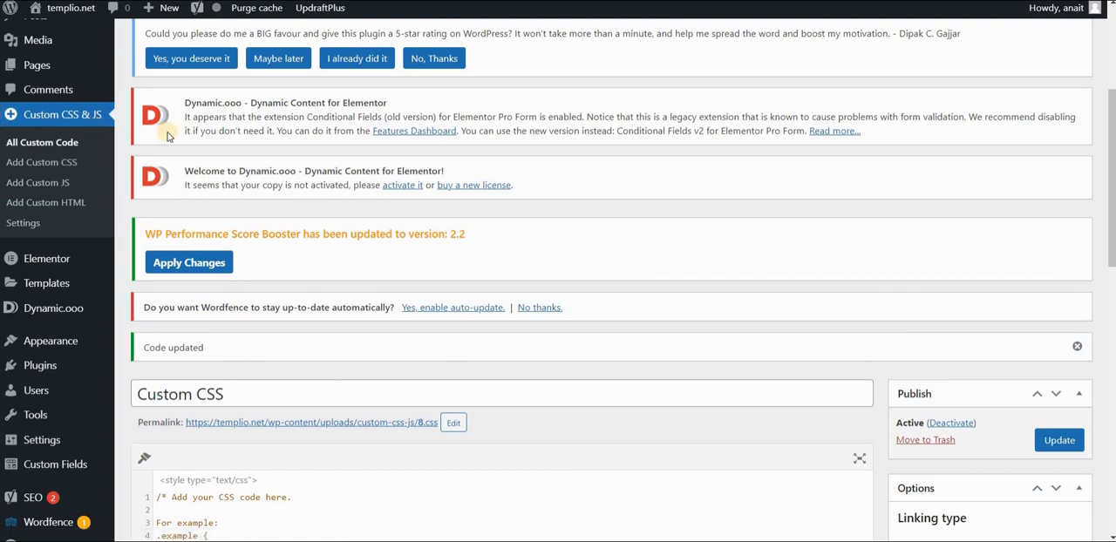
pyautogui.moveTo(209, 145)
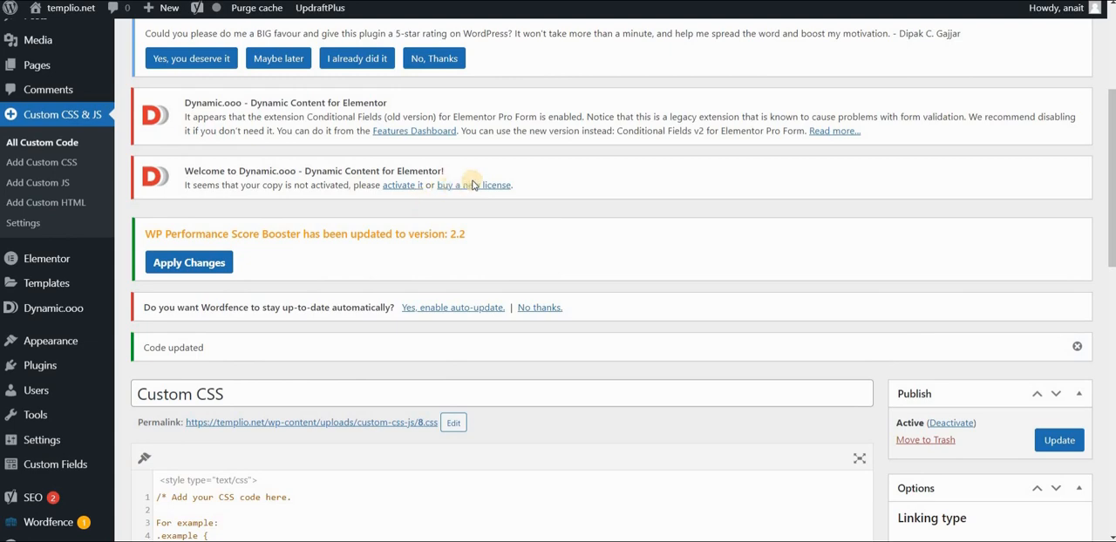
# Step: Write .fancy-text { font-family: 'Brush Script MT'; } and update the custom CSS
pyautogui.scroll(-3)
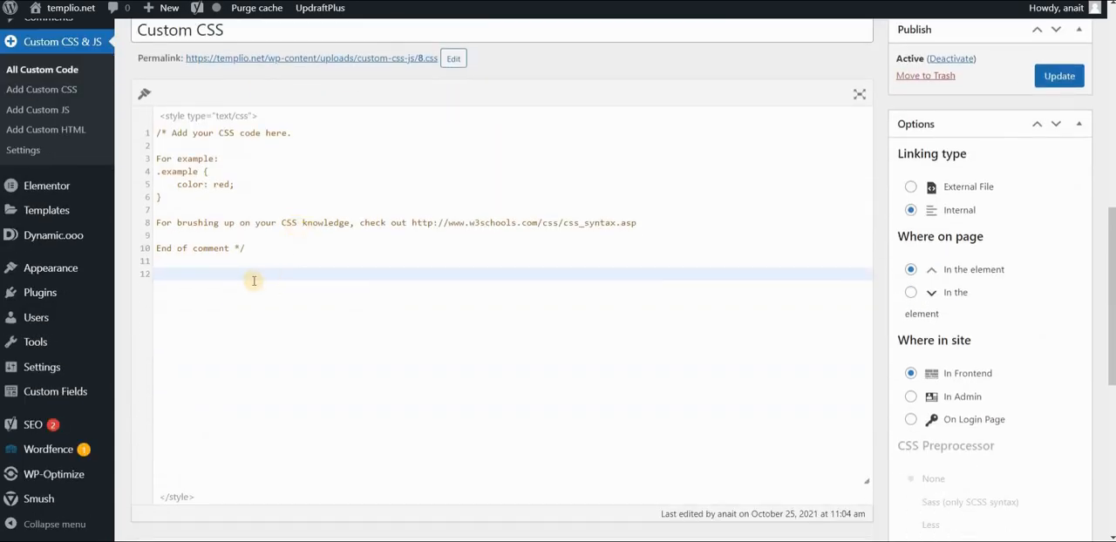
pyautogui.moveTo(249, 273)
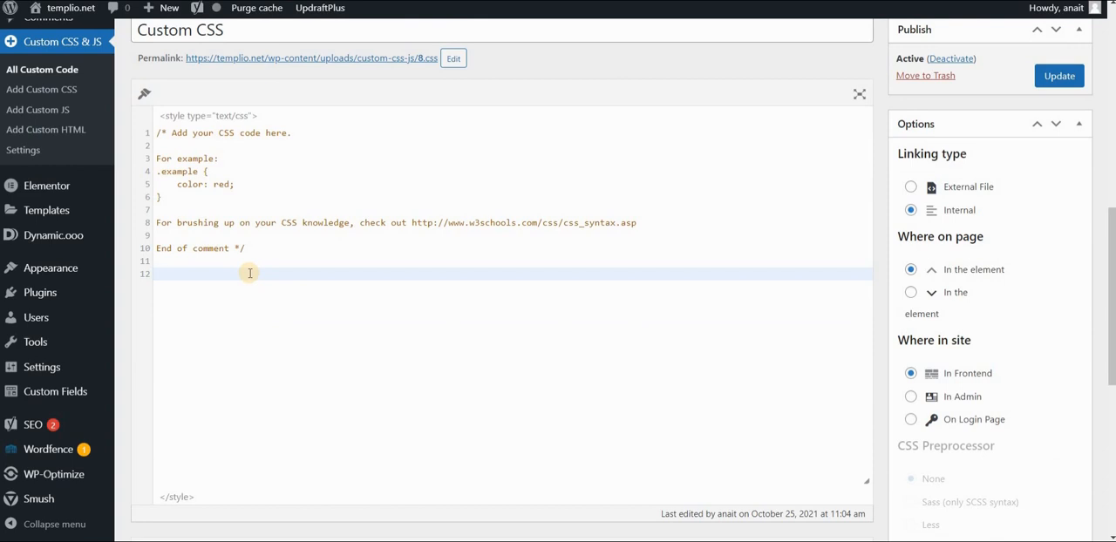
pyautogui.write('.fa')
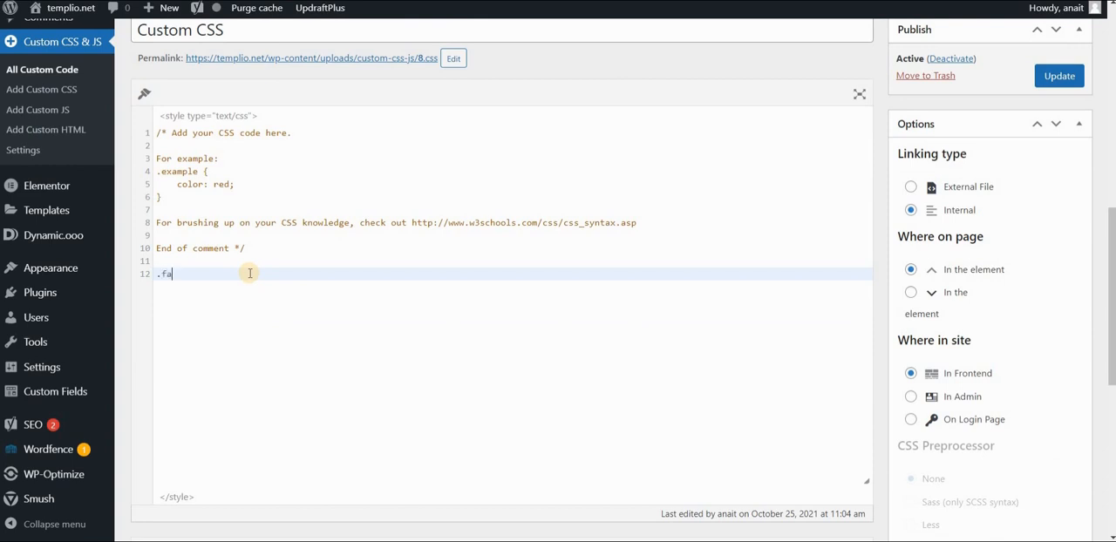
pyautogui.write('ncy-text')
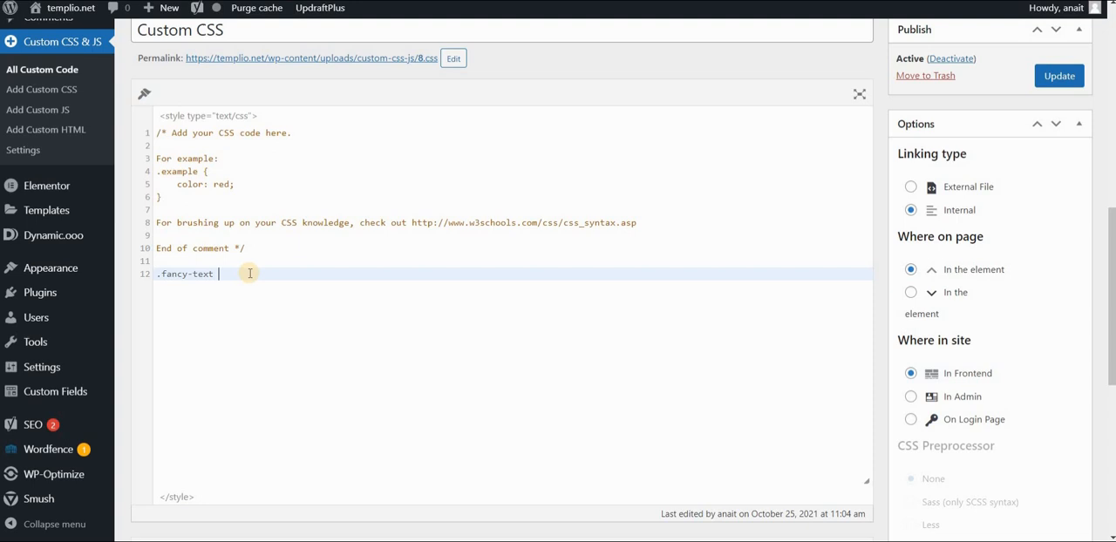
pyautogui.write('{')
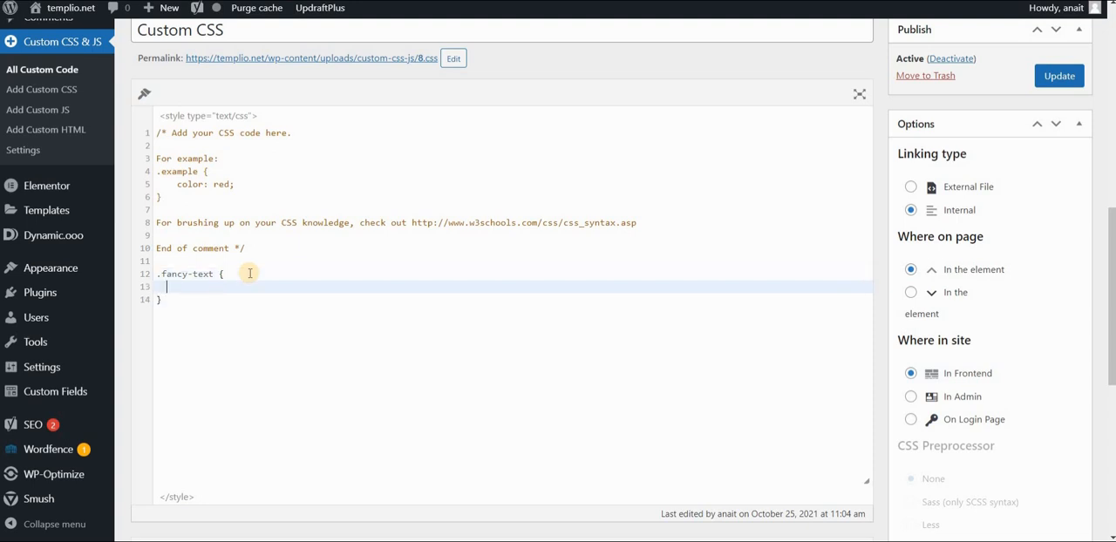
pyautogui.write('font-family:')
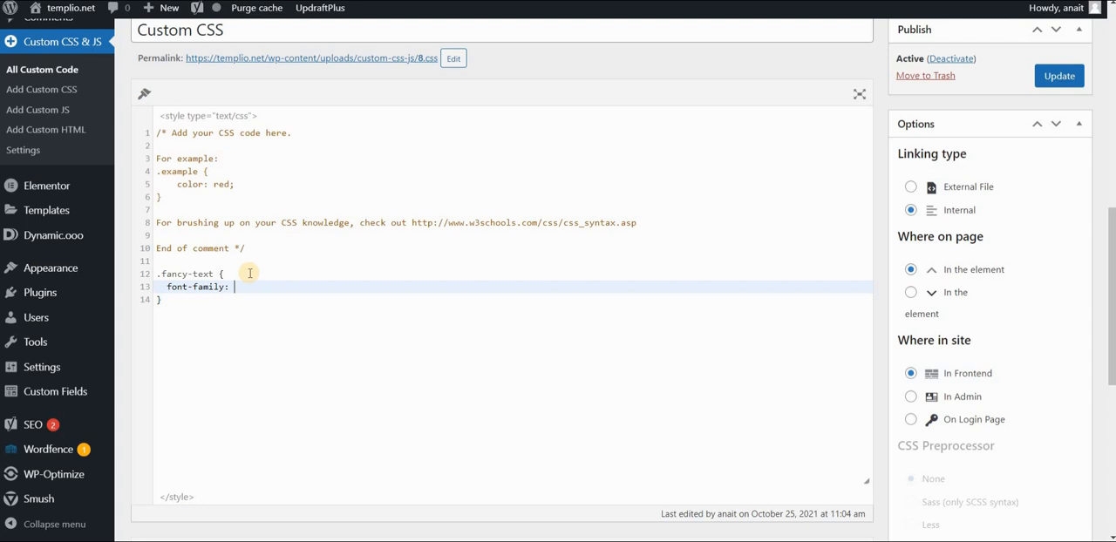
pyautogui.write("''")
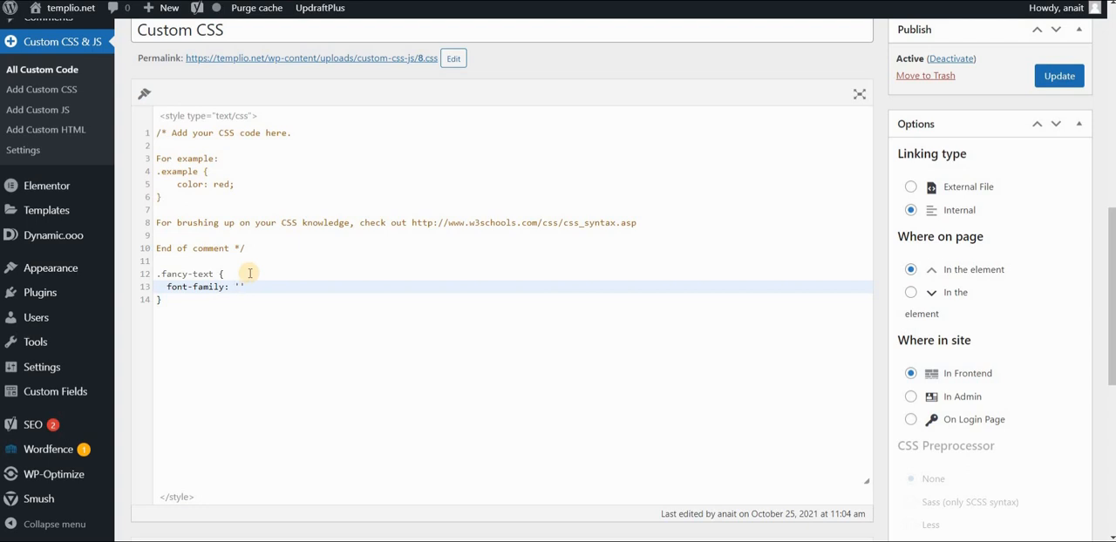
pyautogui.write('Brush Script')
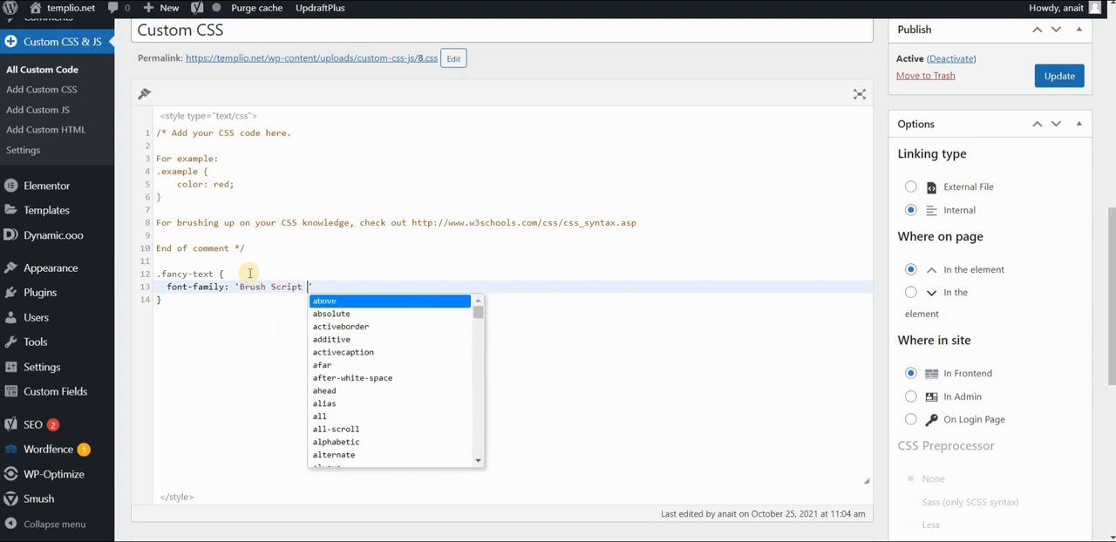
pyautogui.write("MT';")
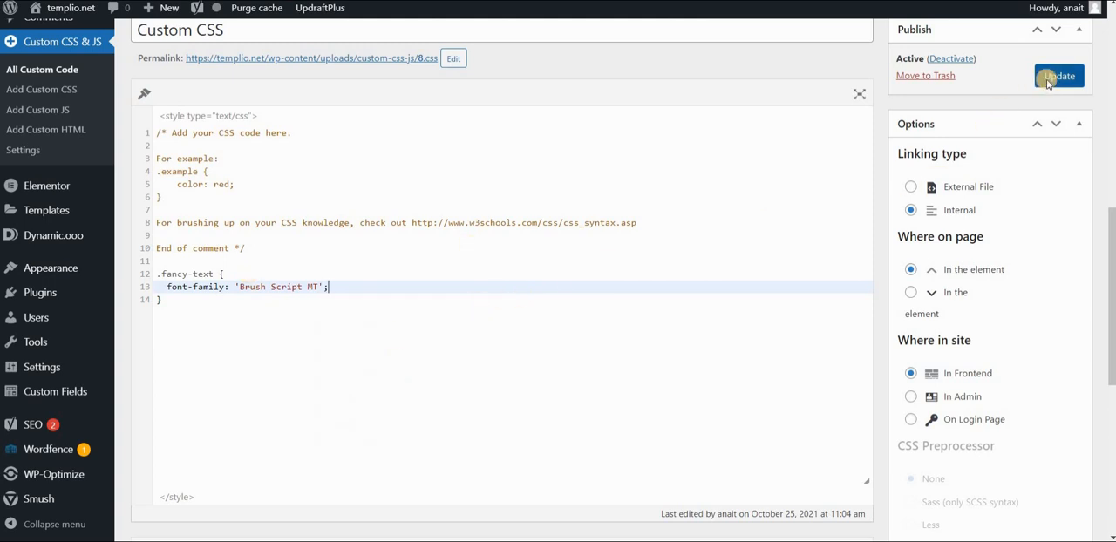
pyautogui.click(1058, 76)
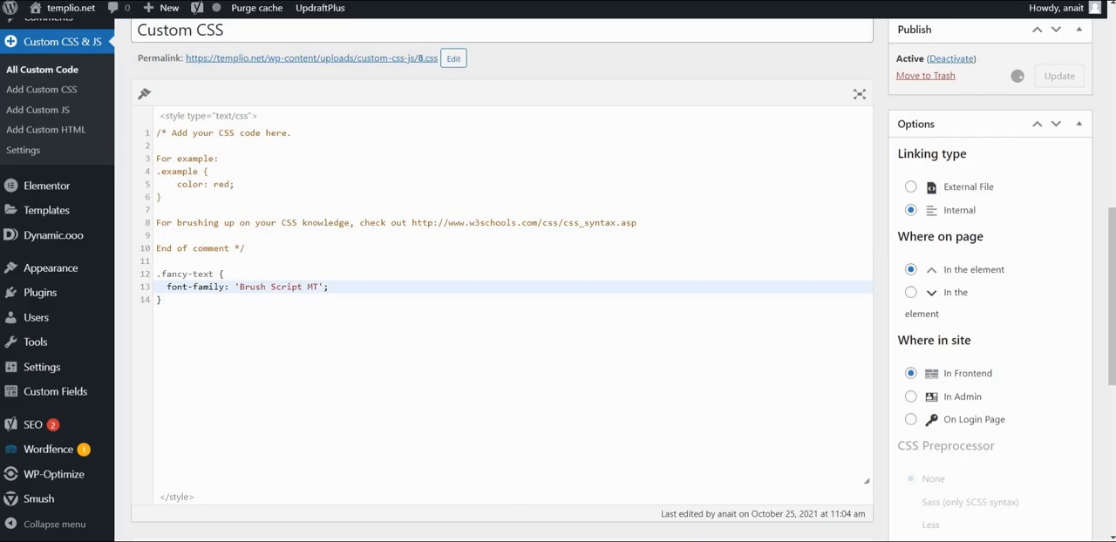
# Step: Confirm the update so the 'Code updated' notice appears
pyautogui.click(1060, 76)
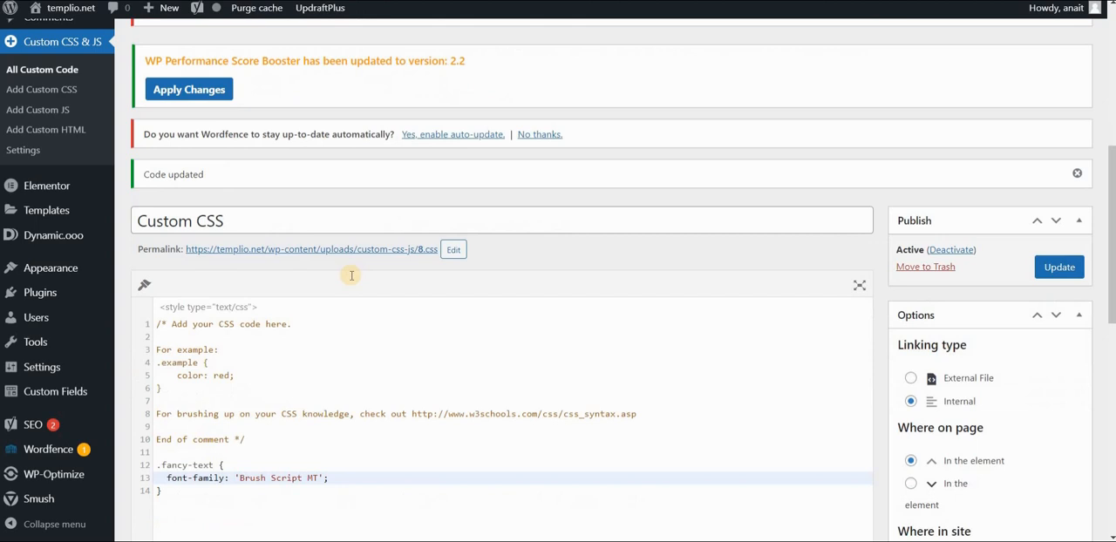
# Step: Add font-size: 28px; and color: red; to .fancy-text and update
pyautogui.scroll(-3)
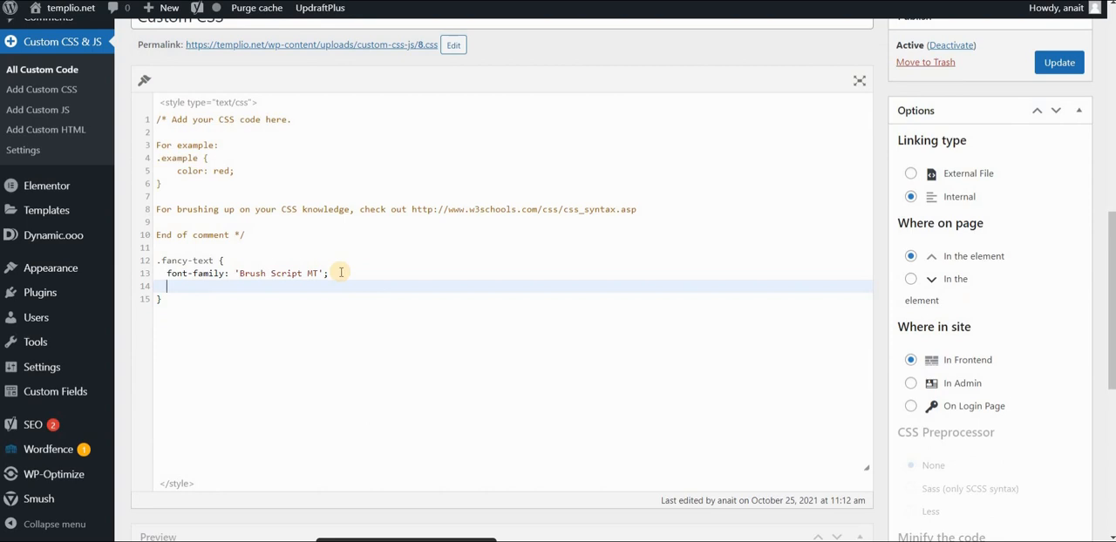
pyautogui.write('fo')
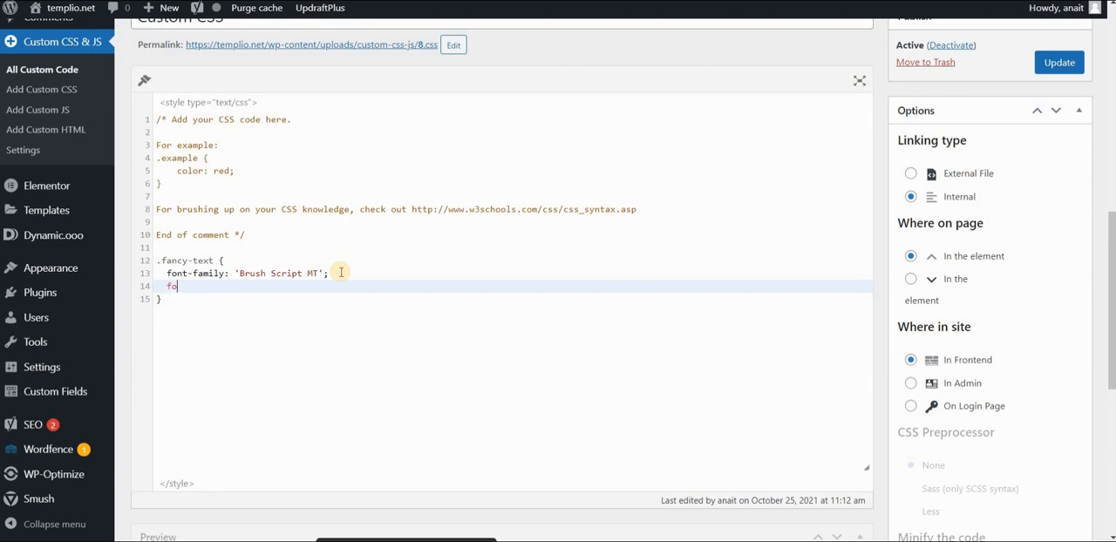
pyautogui.write('nt-size:')
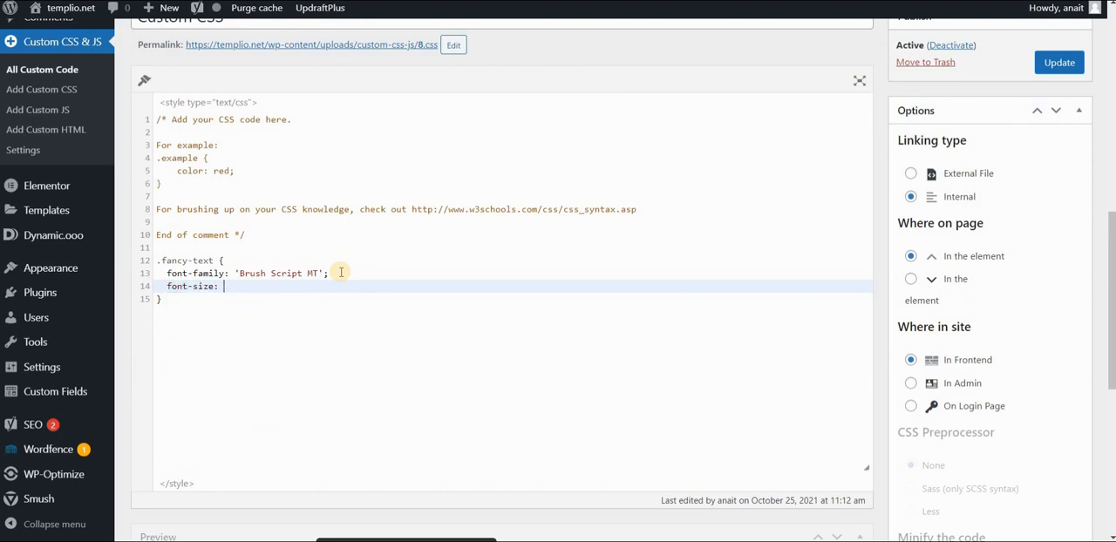
pyautogui.write('28px;')
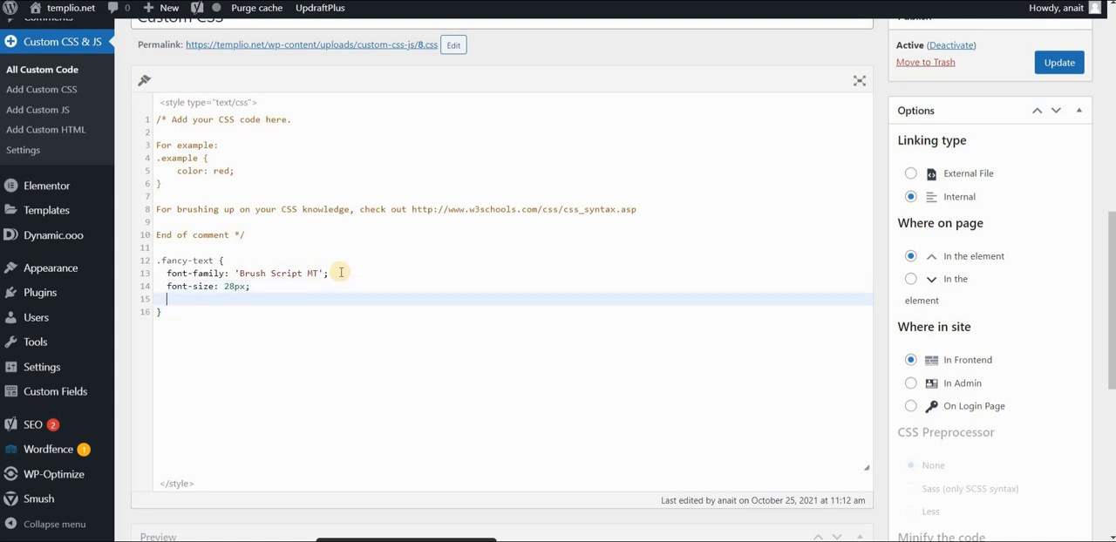
pyautogui.write('color: red;')
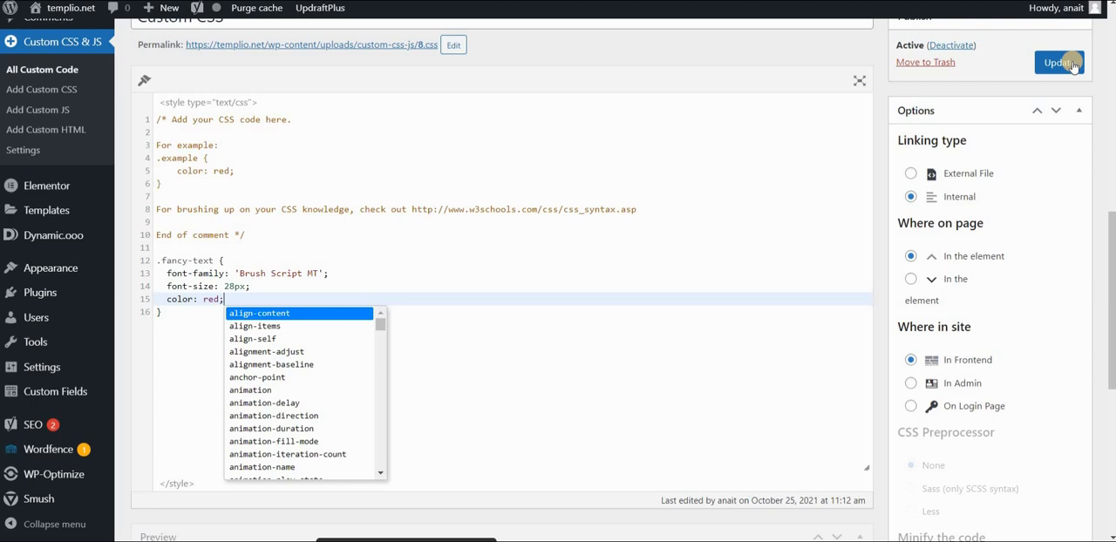
pyautogui.click(1056, 62)
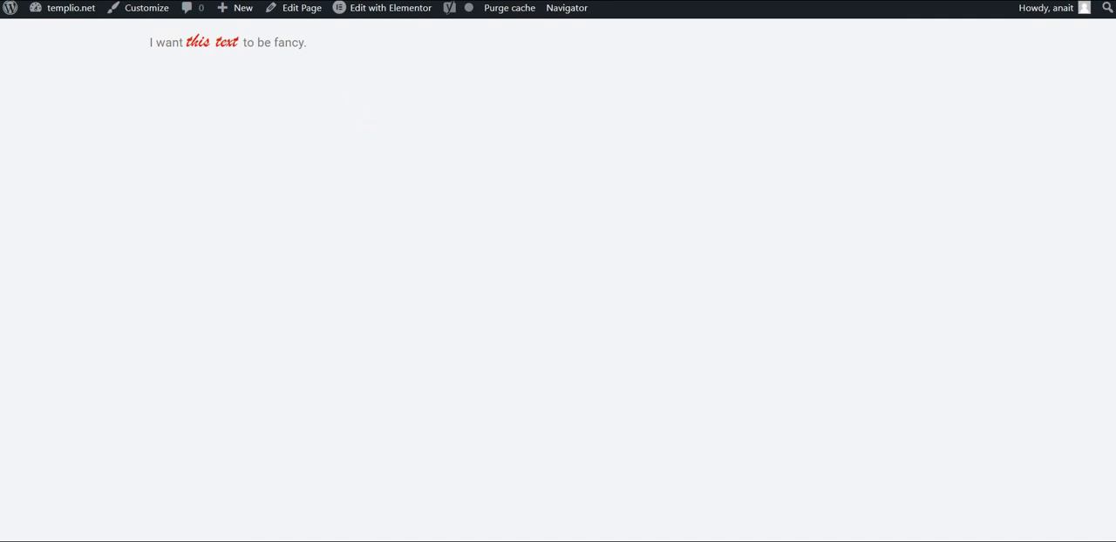
# Step: Return to the Elementor editor from the live page via Edit with Elementor
pyautogui.click(390, 7)
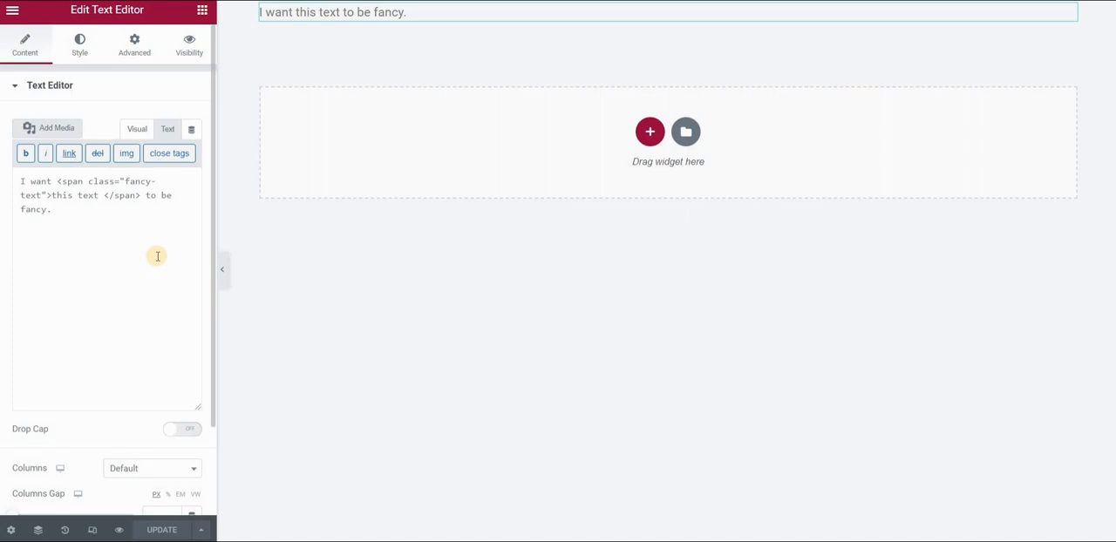
pyautogui.moveTo(73, 184)
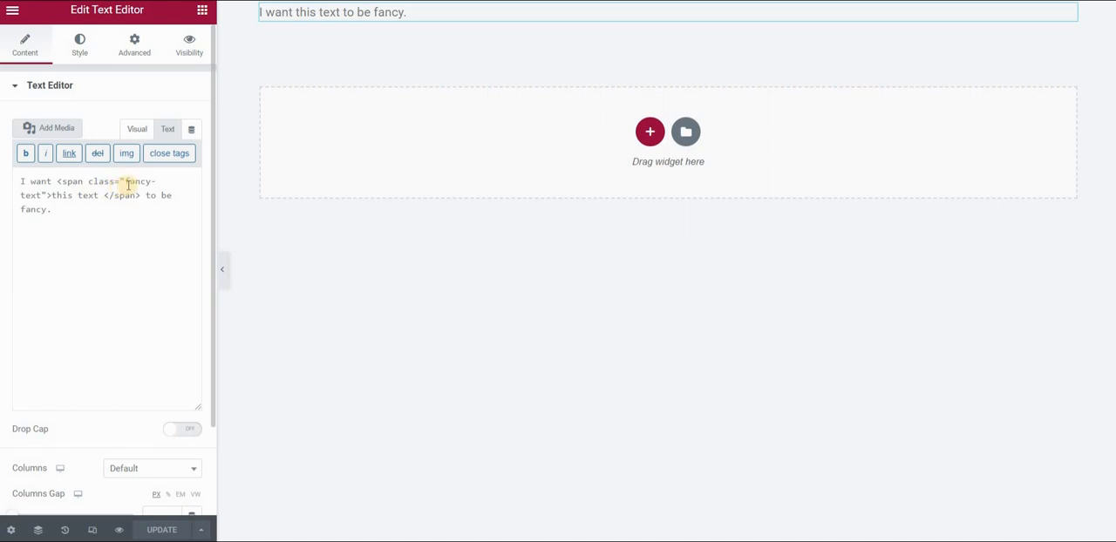
pyautogui.moveTo(146, 195)
pyautogui.write('style')
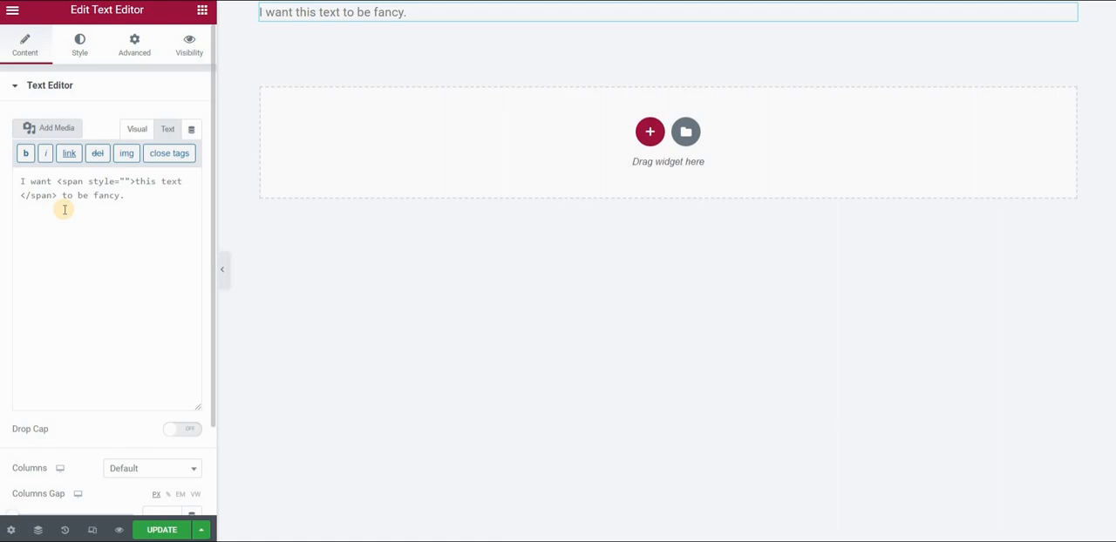
# Step: Give the span an inline style with font-family 'Brush Script MT' and begin font-size
pyautogui.write("font-family: '")
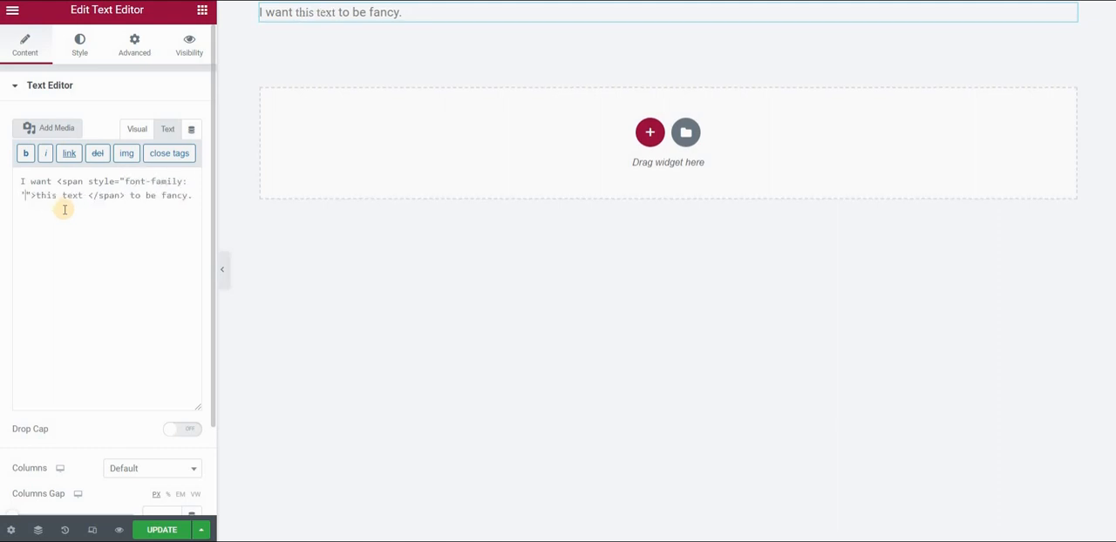
pyautogui.write("Brush Script MT';")
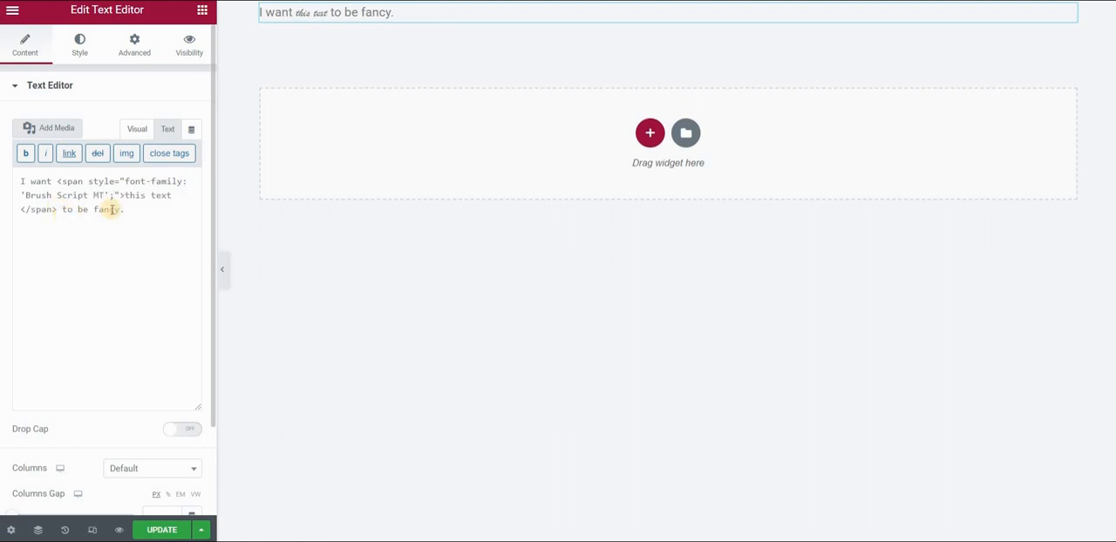
pyautogui.write('font-size:')
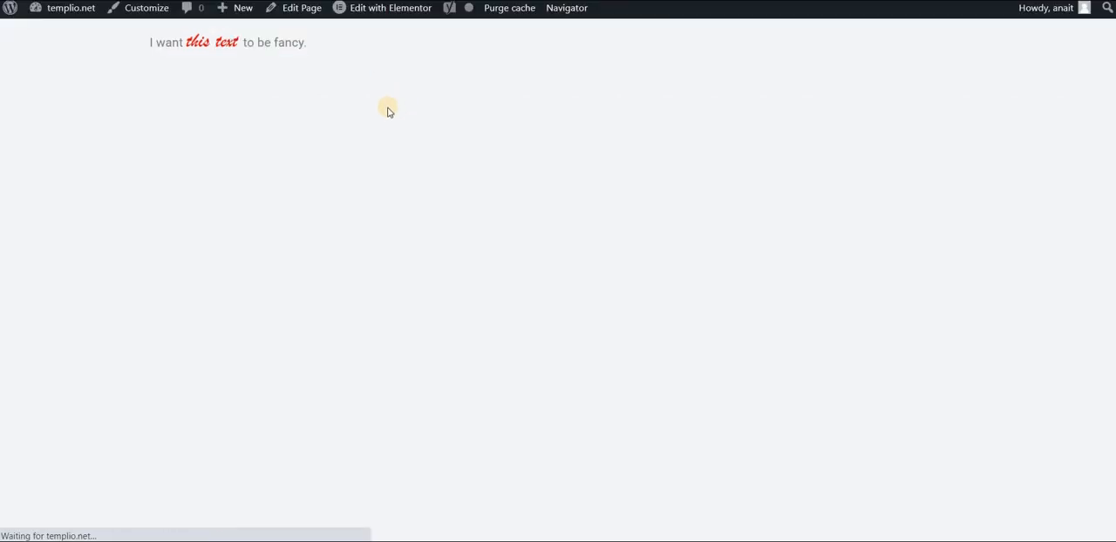
pyautogui.moveTo(322, 98)
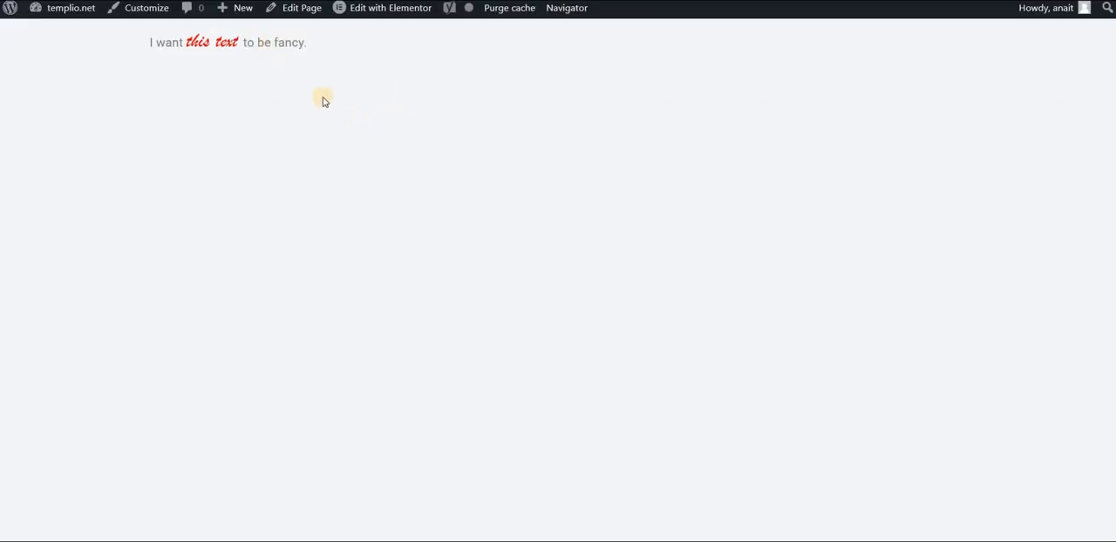
pyautogui.moveTo(315, 87)
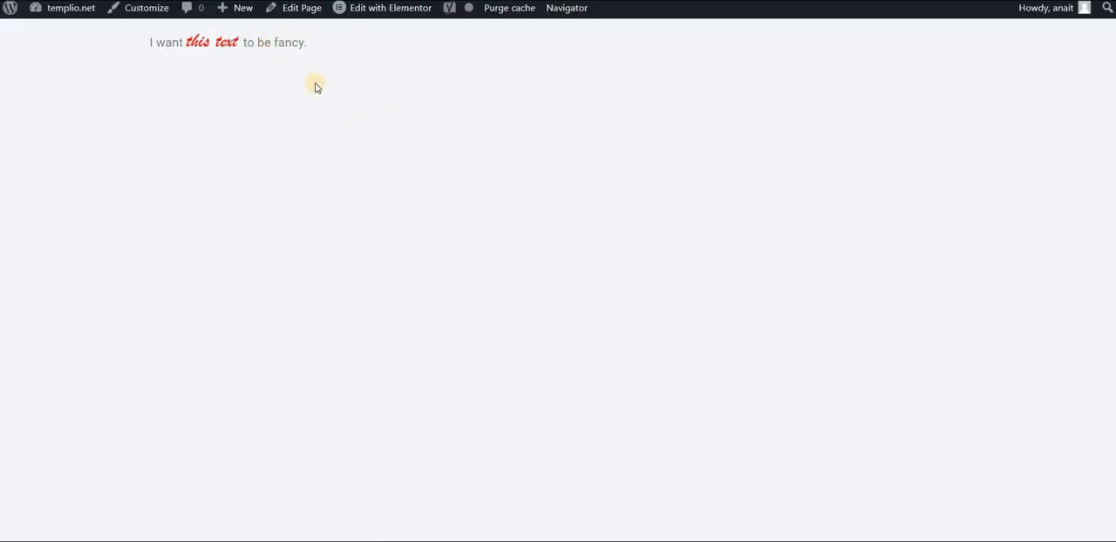